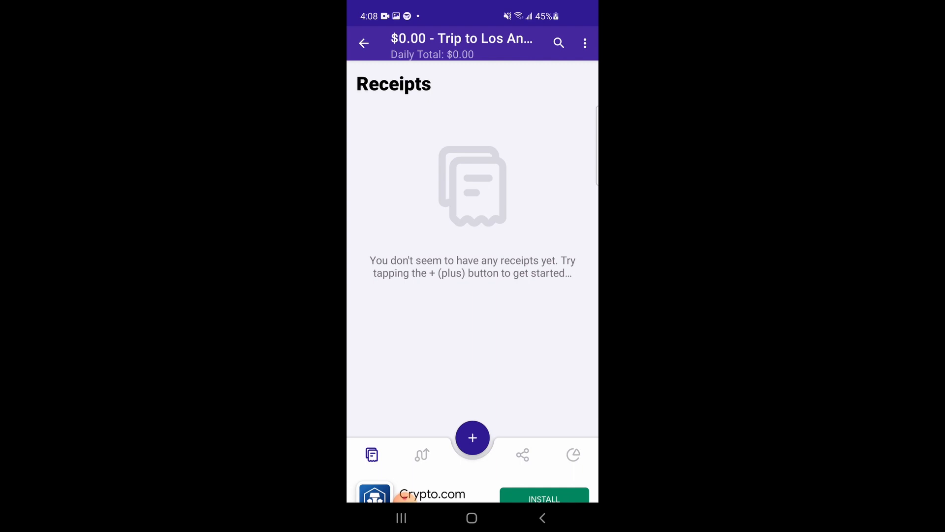
- Glance at the Distance tab, return to Receipts and start a new receipt for the Los Angeles trip
click(421, 455)
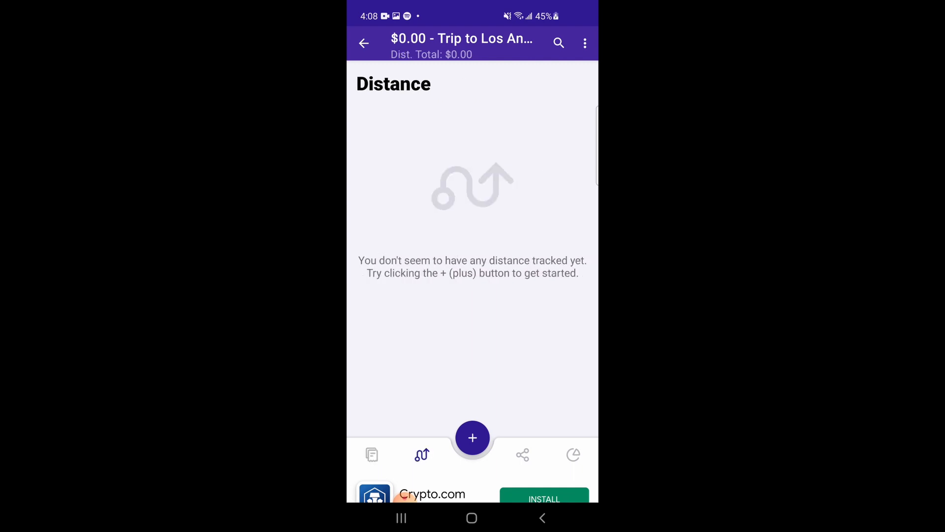
click(372, 454)
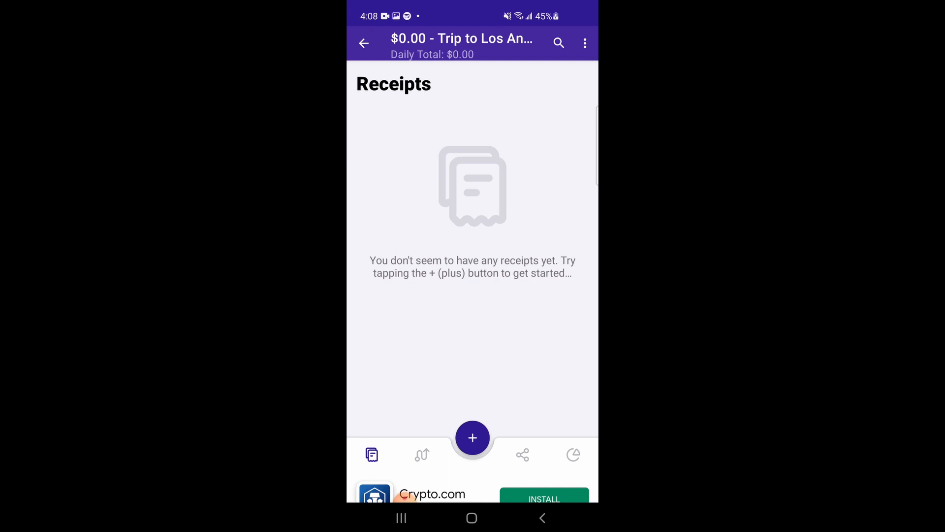
click(471, 437)
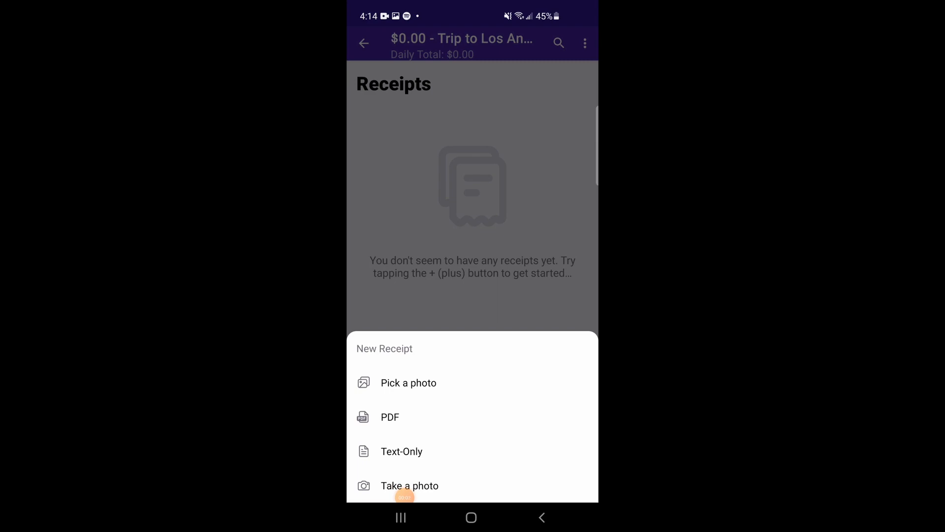
- Pick the Pizza Hut receipt photo from the gallery as the receipt image
click(407, 382)
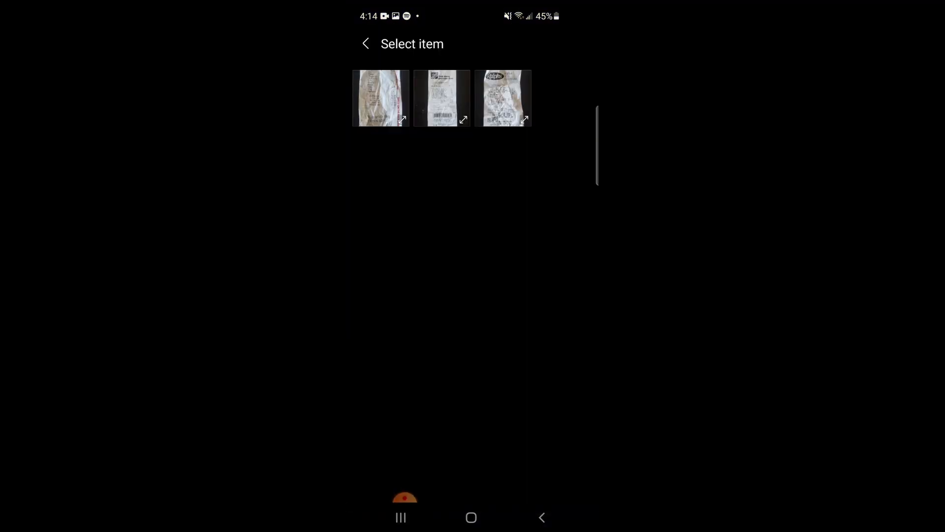
click(380, 98)
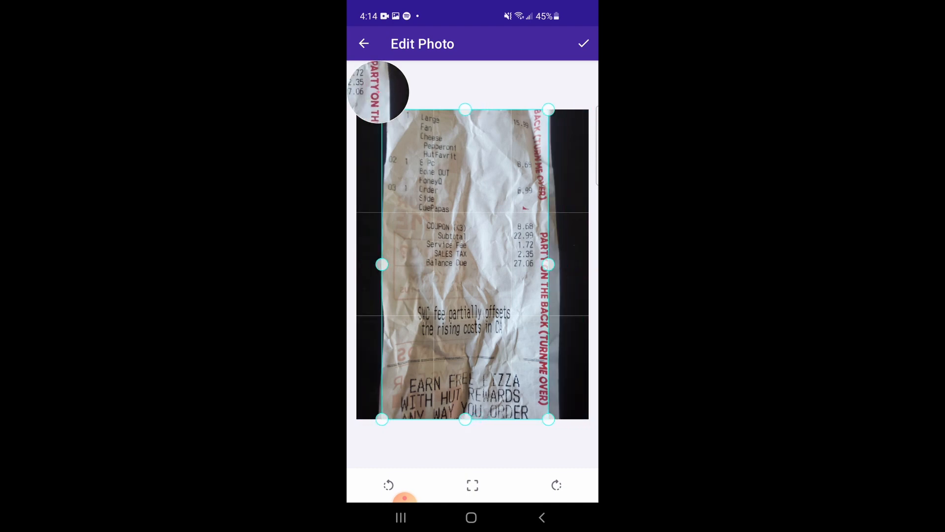
- Accept the cropped photo and name the receipt 'Pizza Hut'
click(582, 44)
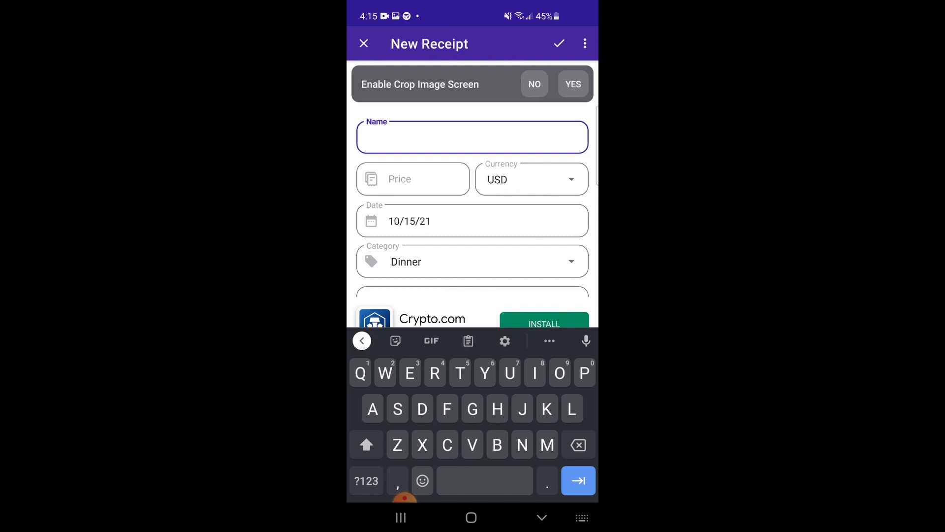
text(P)
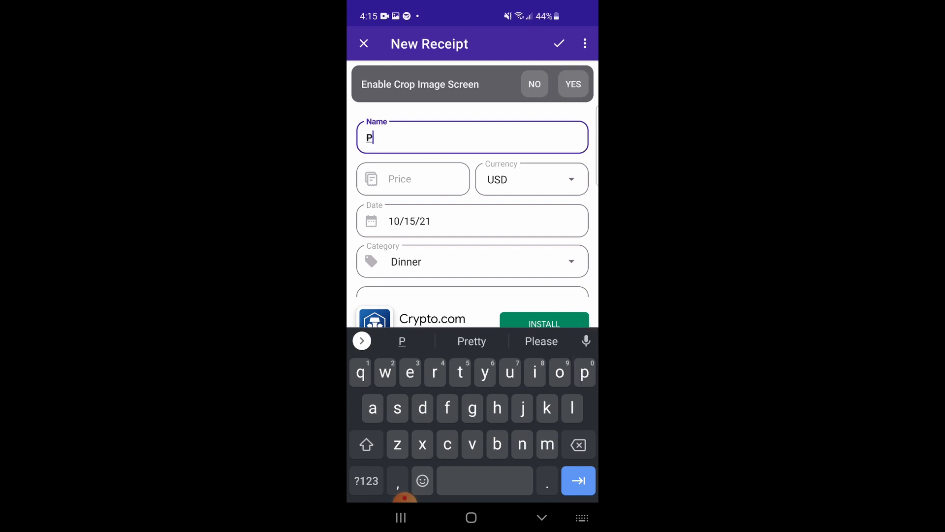
text(izza)
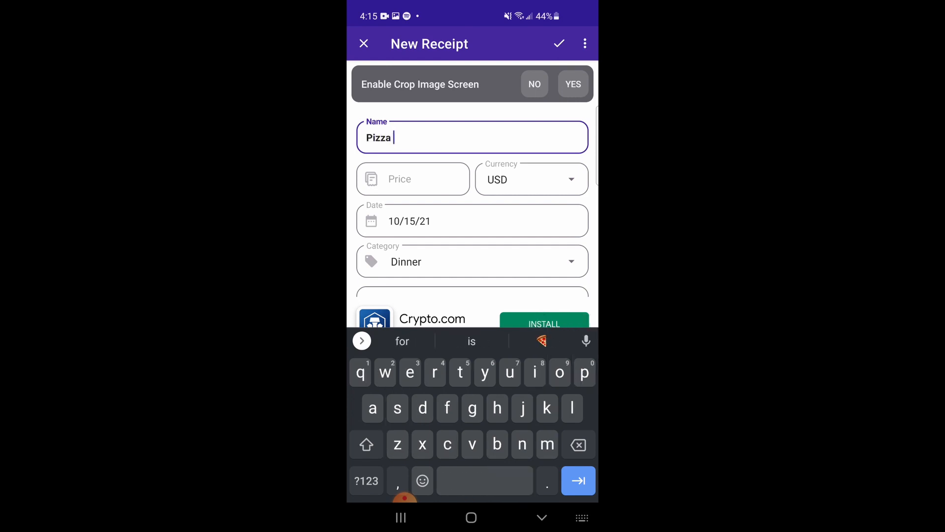
text(Hut)
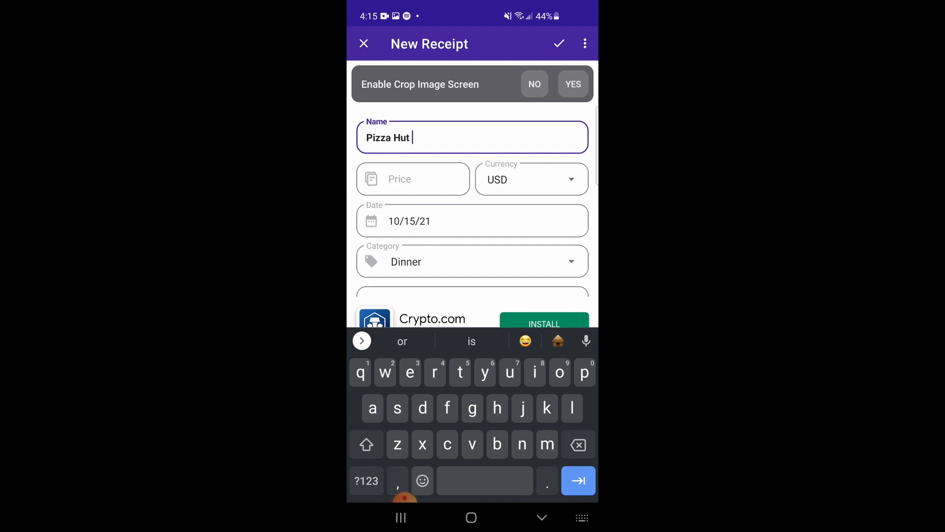
- Set the category to Lunch and the price to 27.06, dated 10/14/21
click(472, 260)
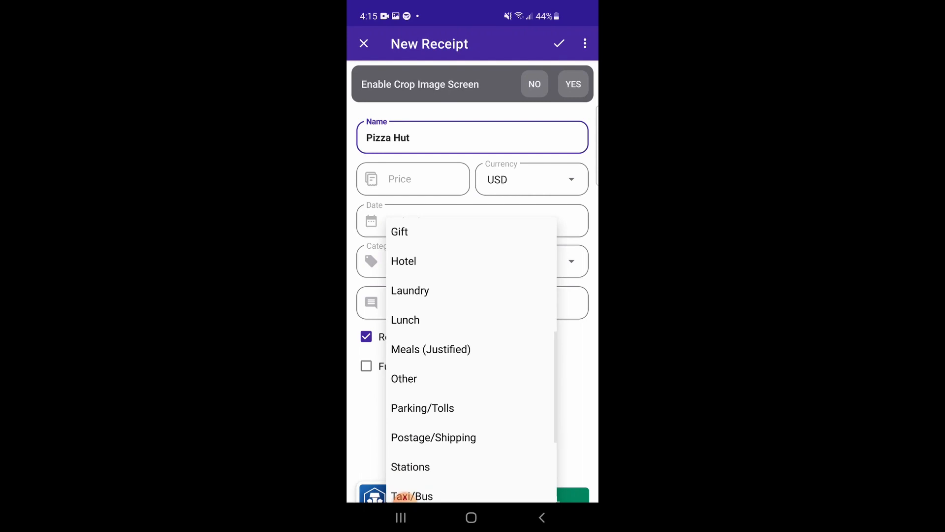
click(404, 319)
text(27.06)
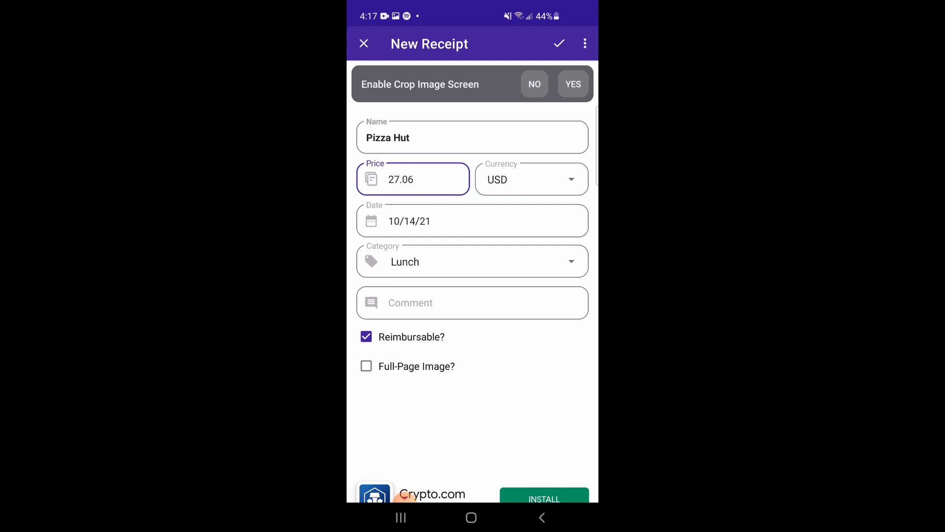
click(412, 179)
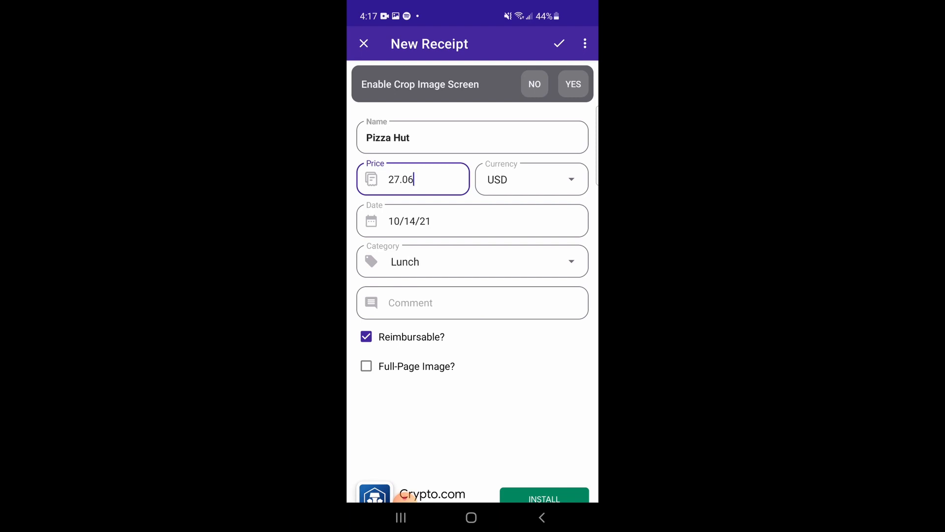
click(583, 44)
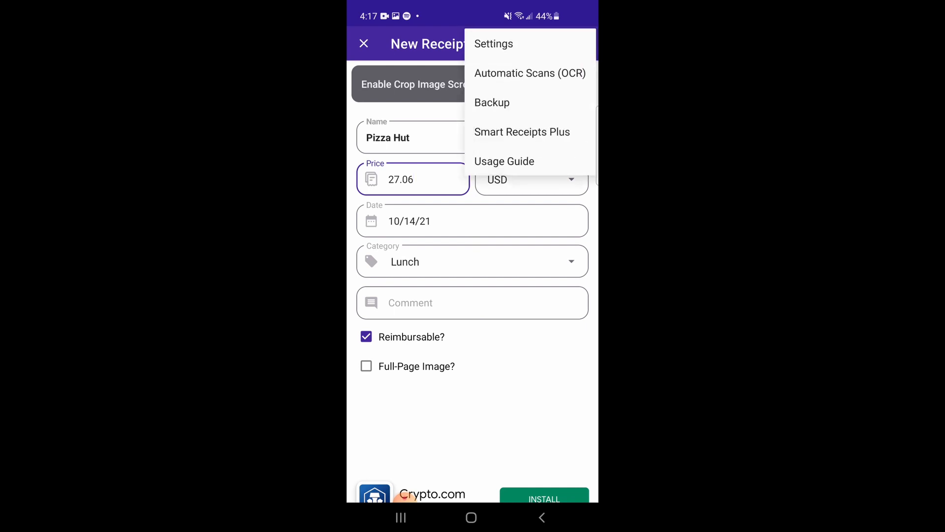
- Enable Include Tax Field and Payment Methods in Settings so the form gains those fields
click(493, 43)
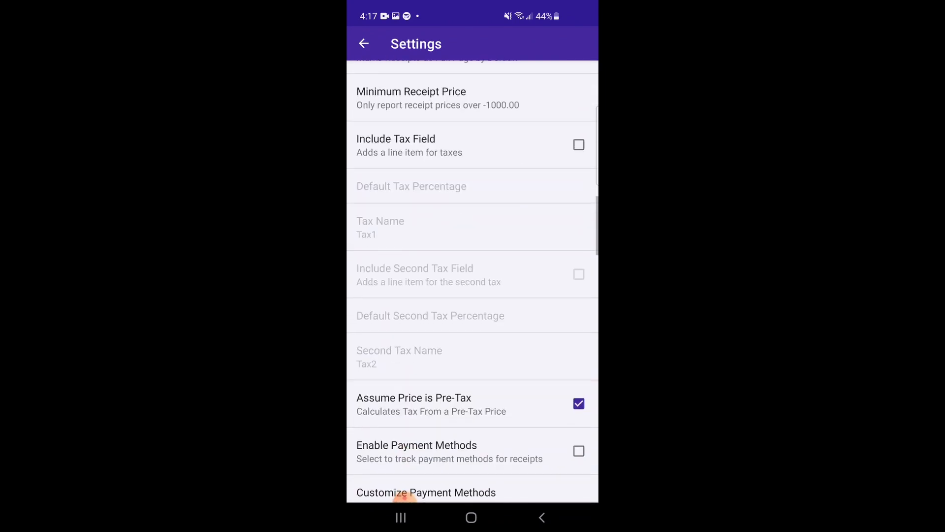
click(578, 145)
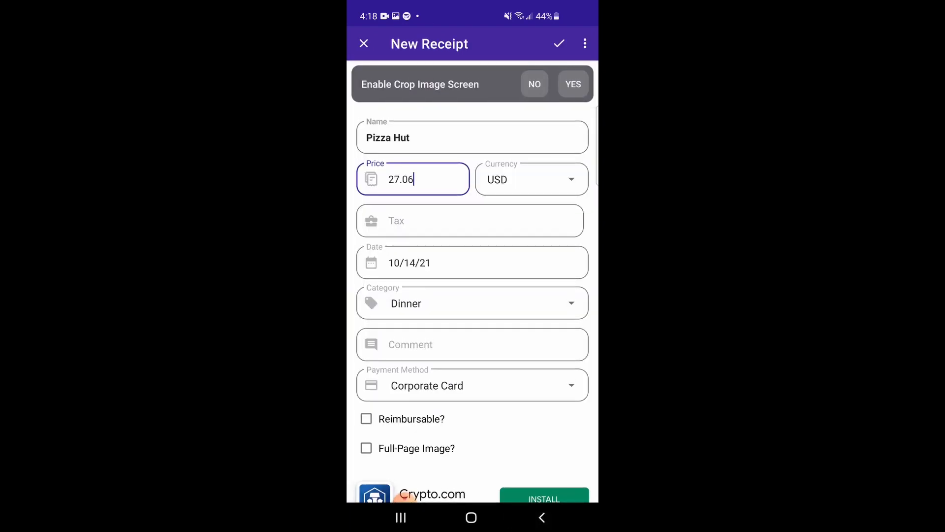
- Enter 5.03 tax, choose Personal Card as payment method and save the receipt to the report
click(470, 220)
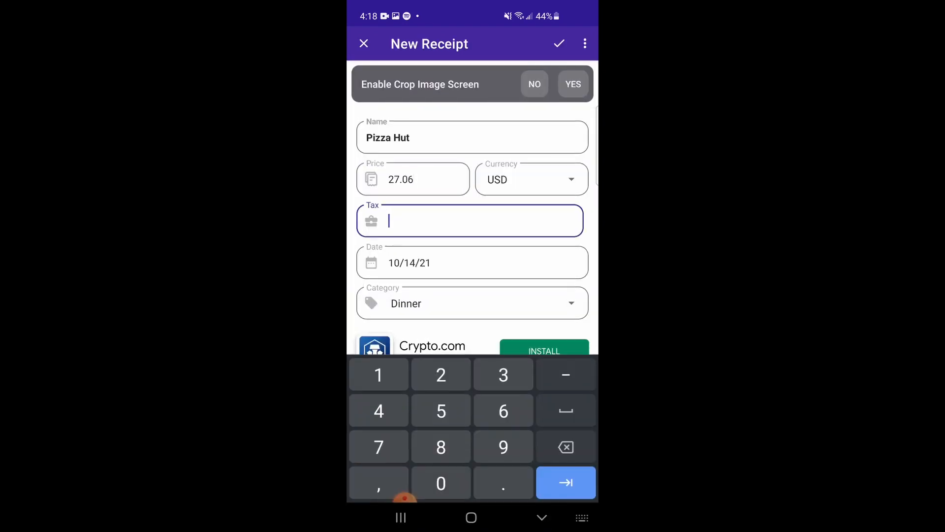
text(5.03)
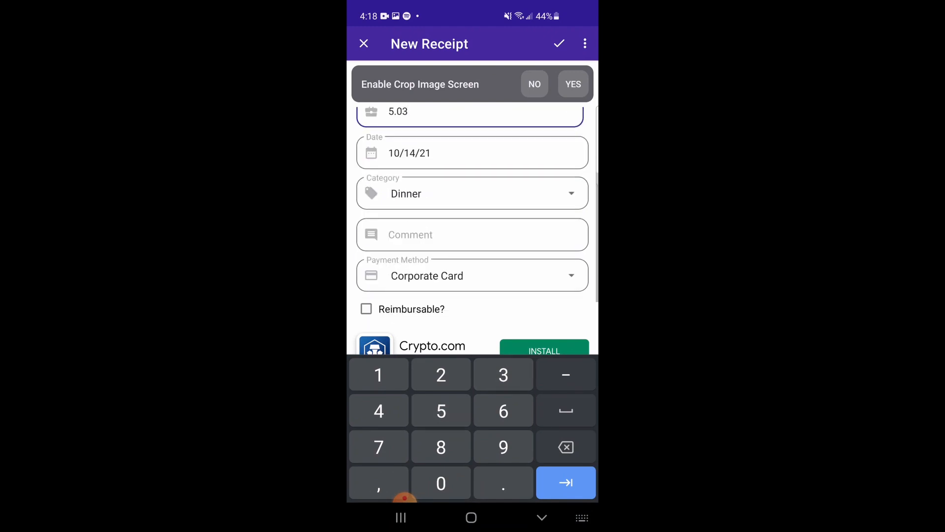
click(471, 276)
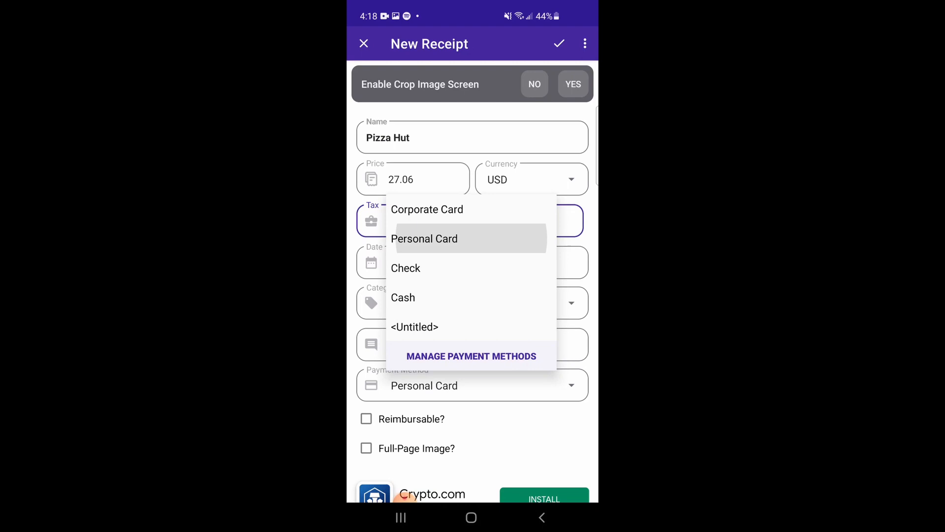
click(423, 239)
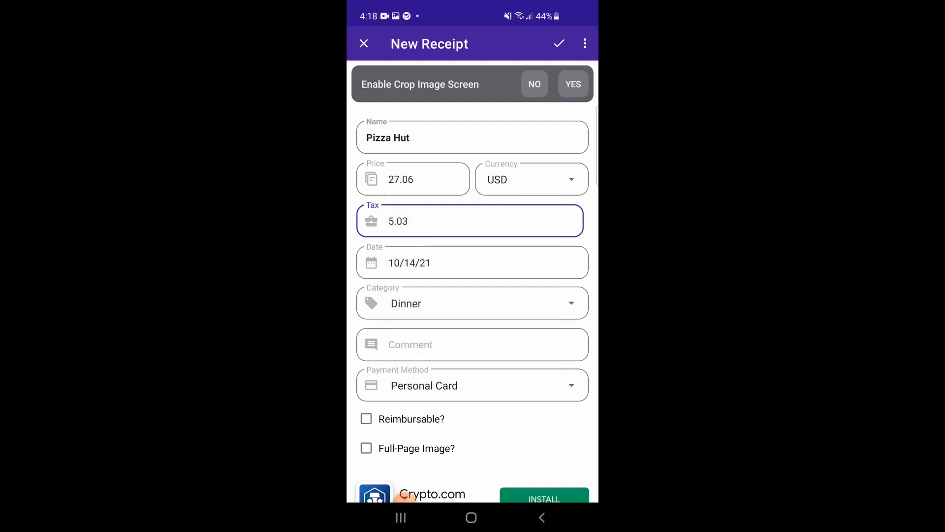
click(559, 43)
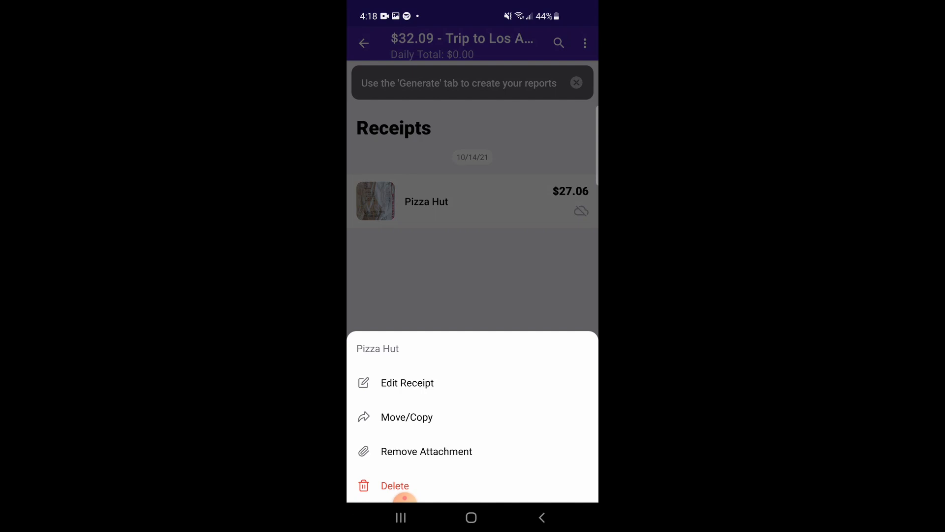
- Reopen the saved Pizza Hut receipt for editing and select its Name field
click(407, 382)
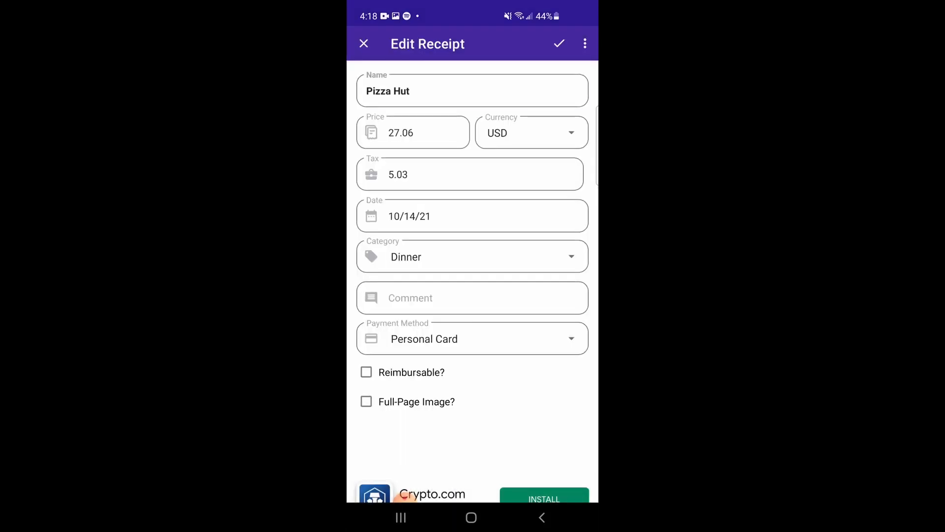
click(472, 91)
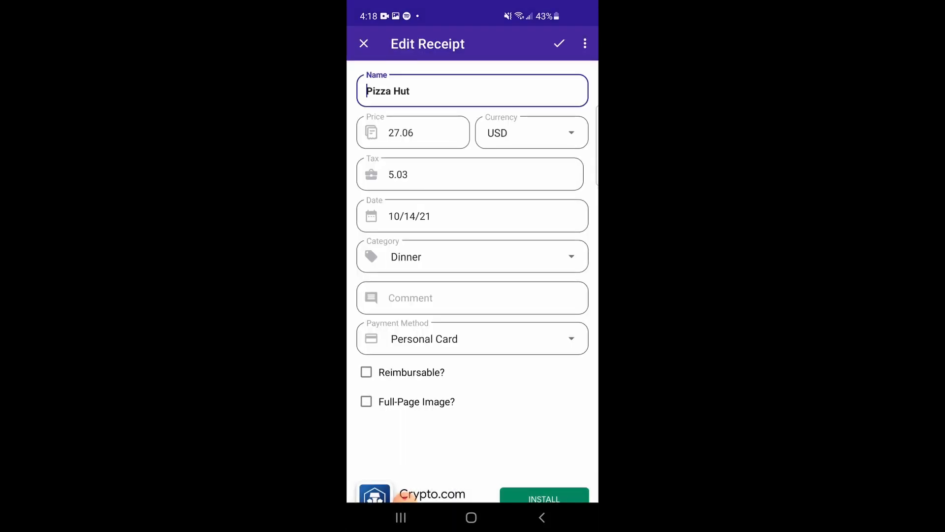